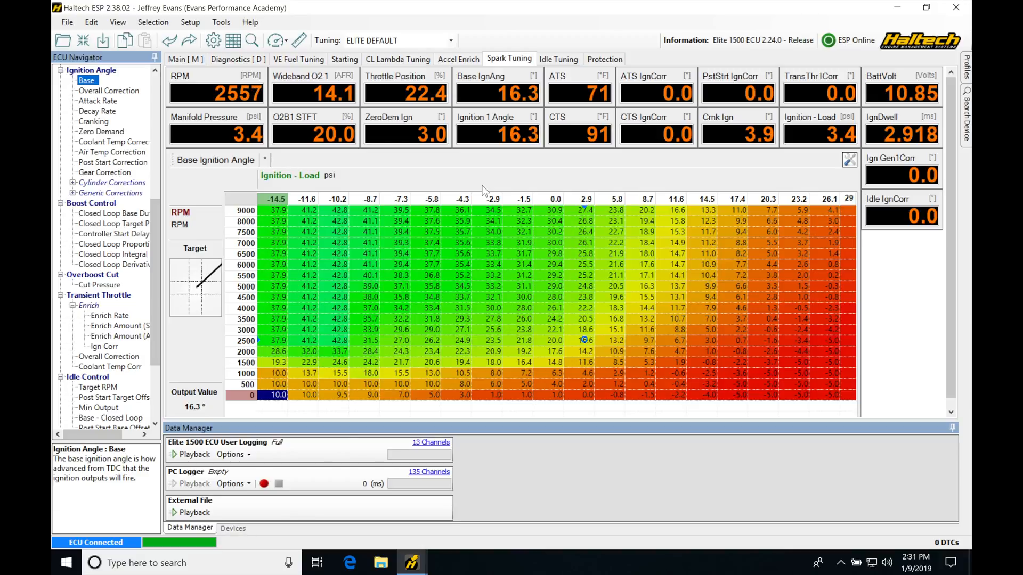
mouse_move(471, 181)
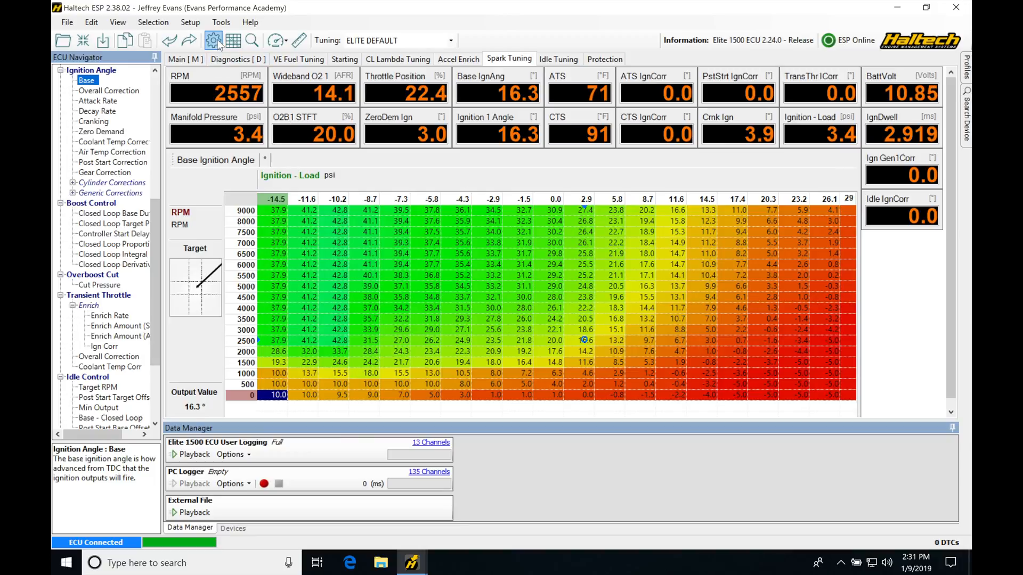
Open the ECU Main Setup window from the toolbar cog icon.
left_click(213, 39)
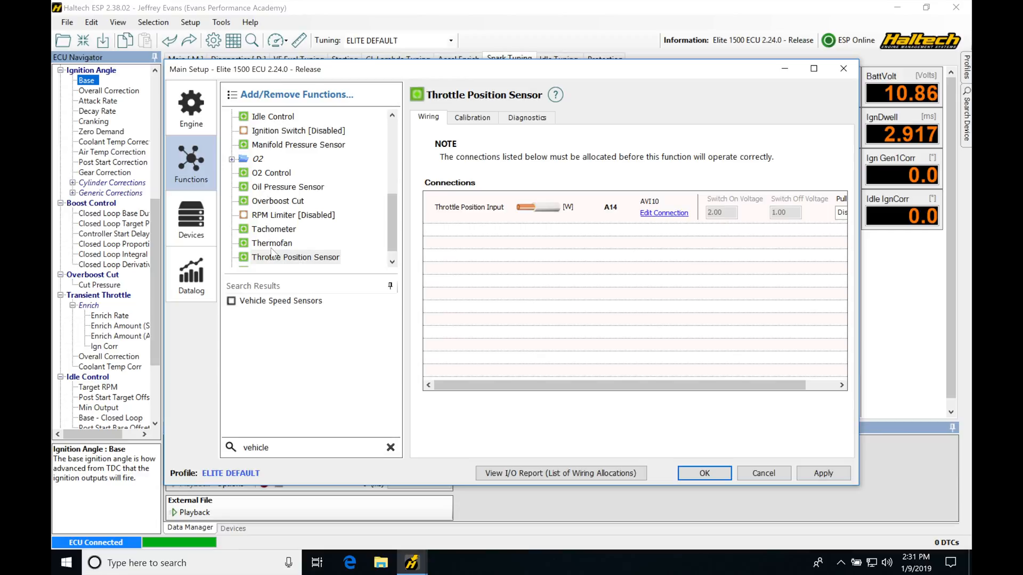
mouse_move(306, 311)
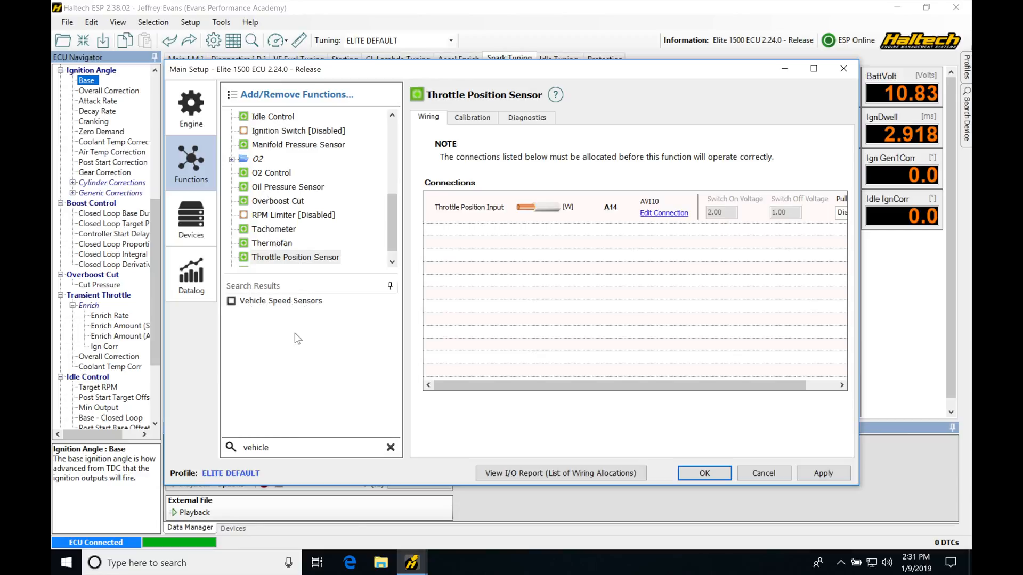
mouse_move(243, 314)
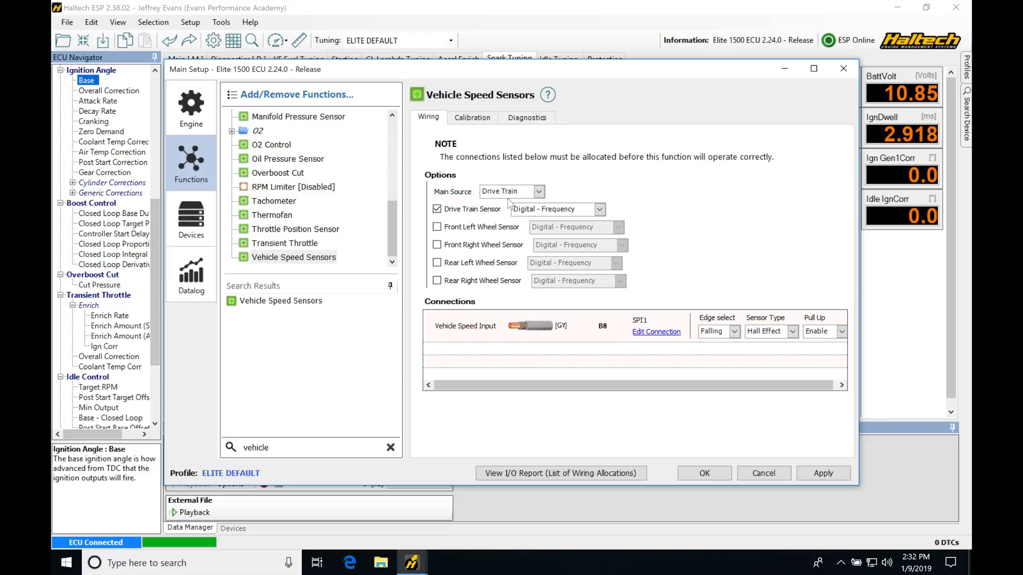
Open the main speed source choices for the enabled Vehicle Speed Sensors function.
left_click(538, 192)
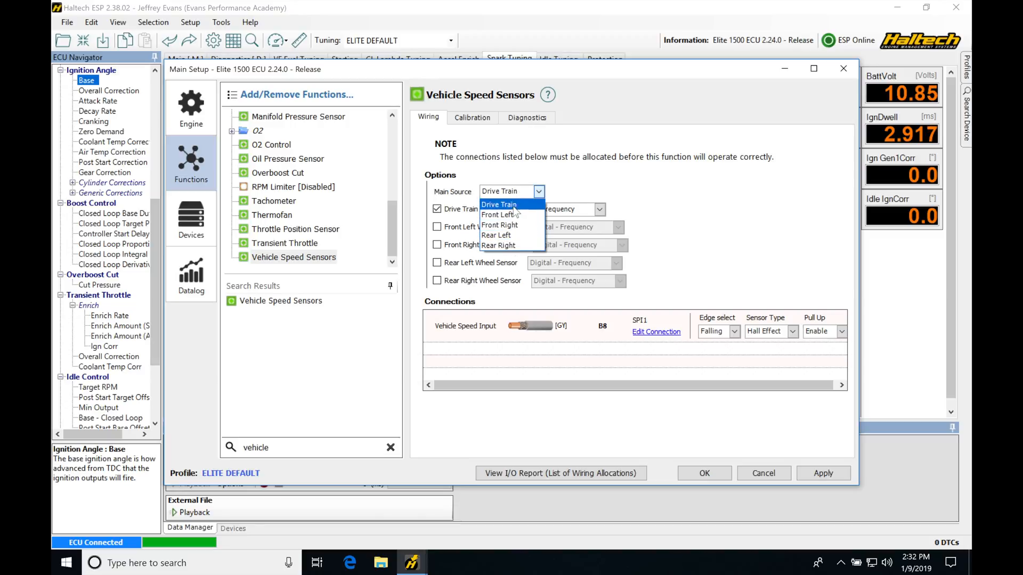
left_click(499, 204)
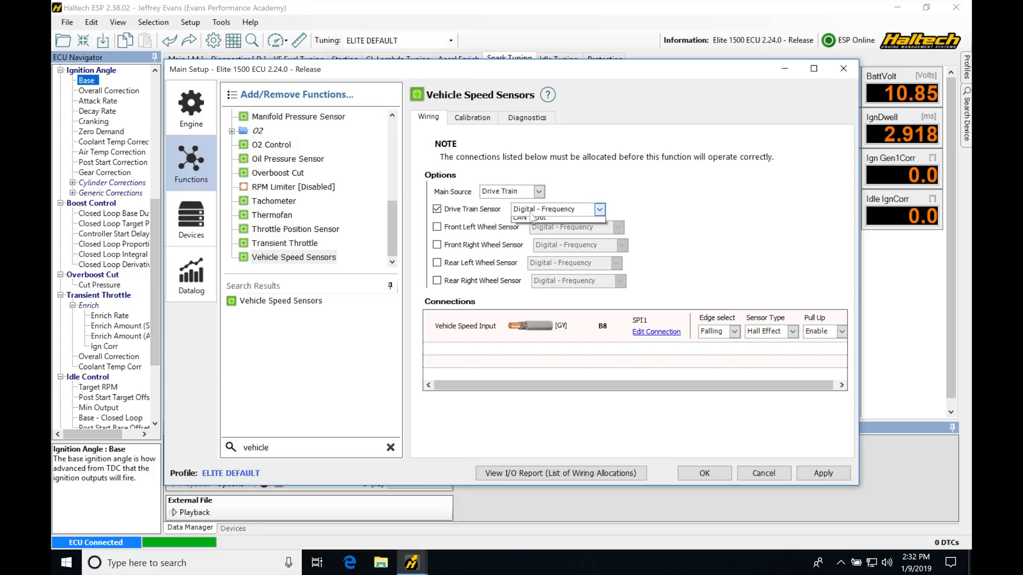
left_click(599, 209)
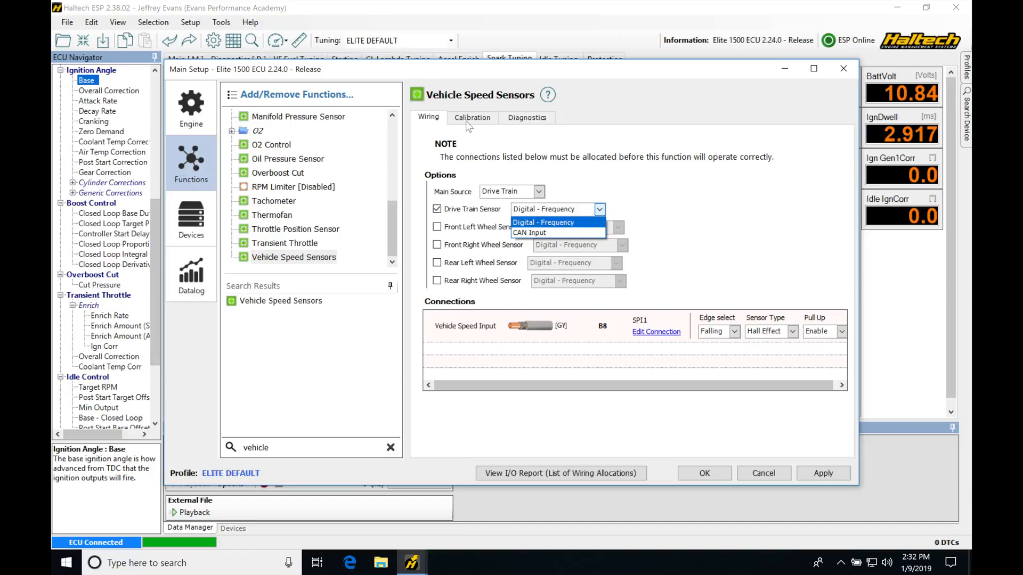
left_click(543, 222)
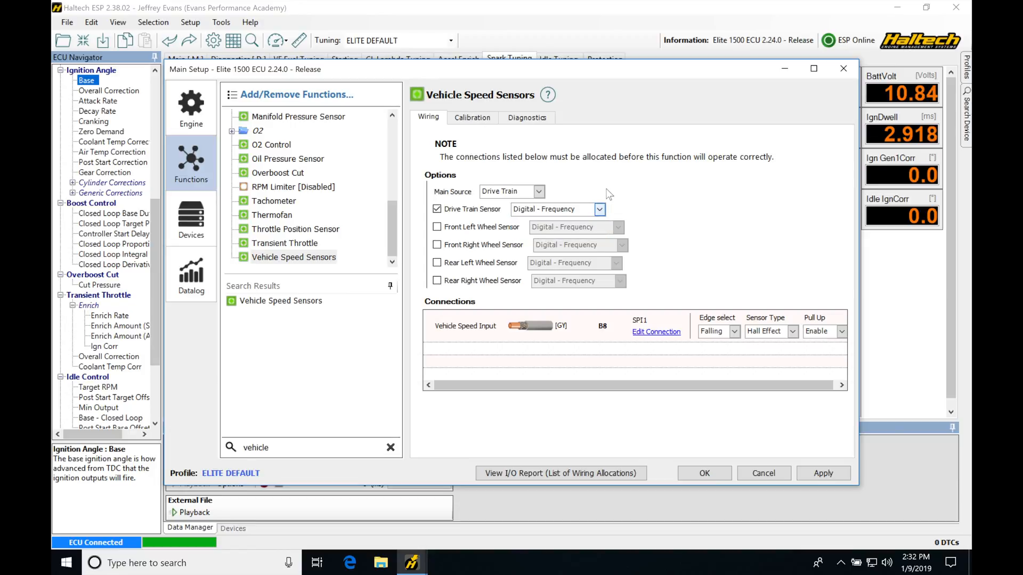
mouse_move(515, 218)
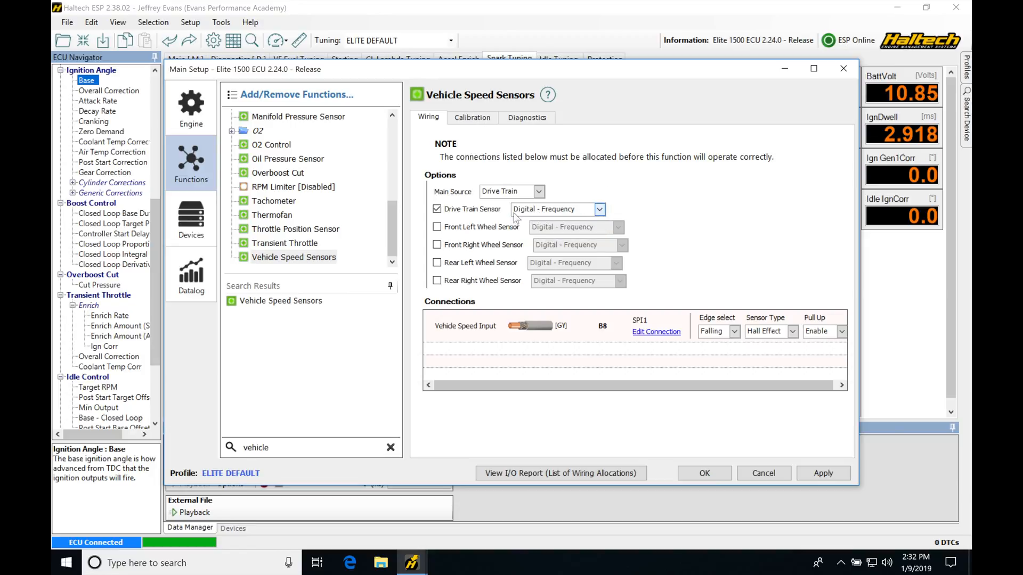
mouse_move(543, 215)
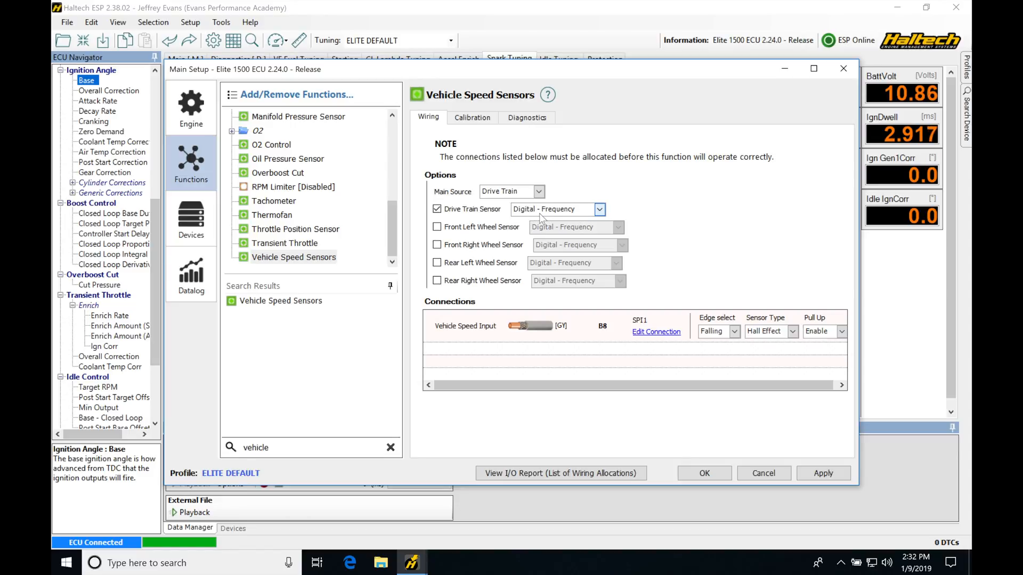
mouse_move(456, 312)
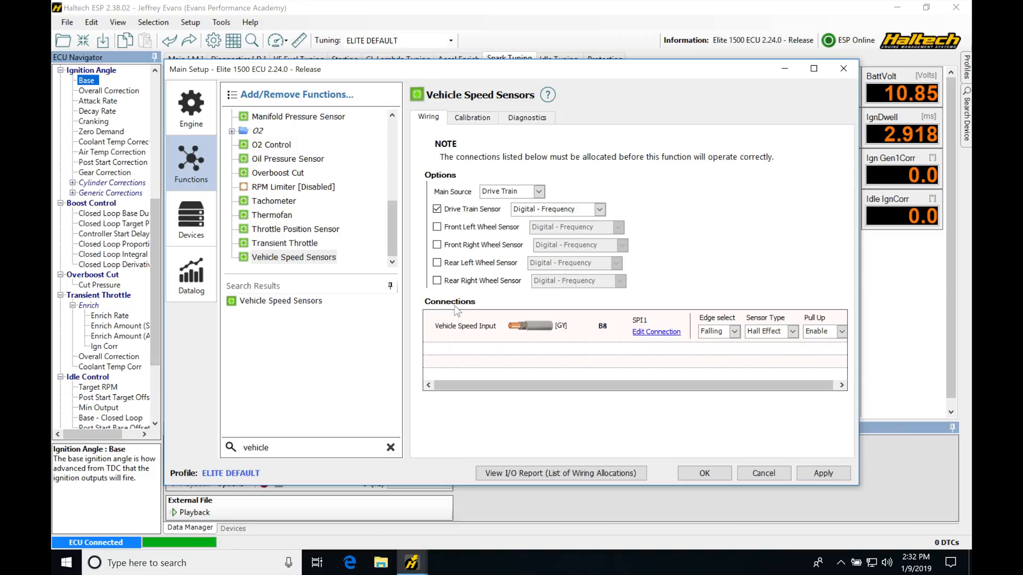
mouse_move(614, 340)
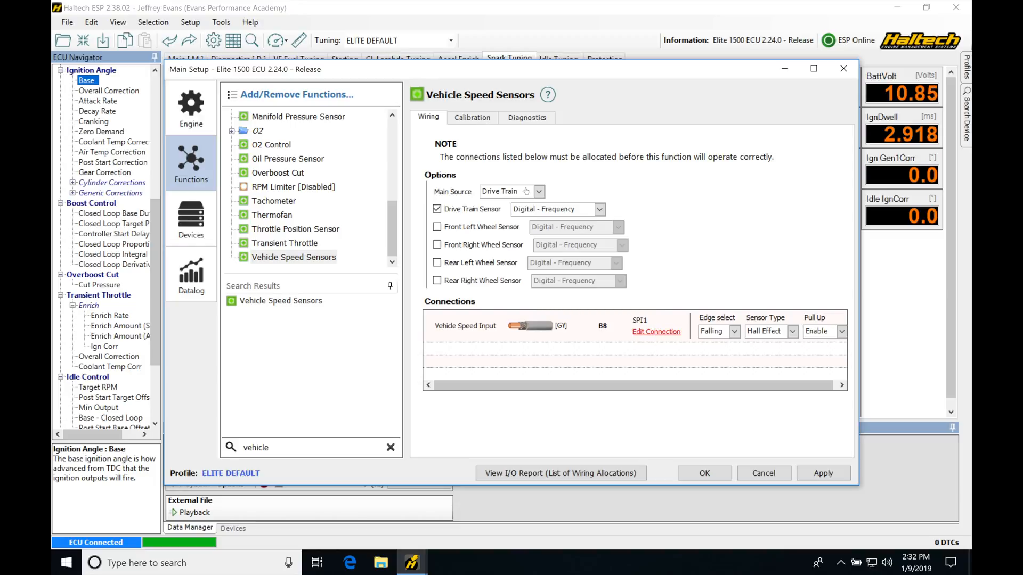
left_click(656, 332)
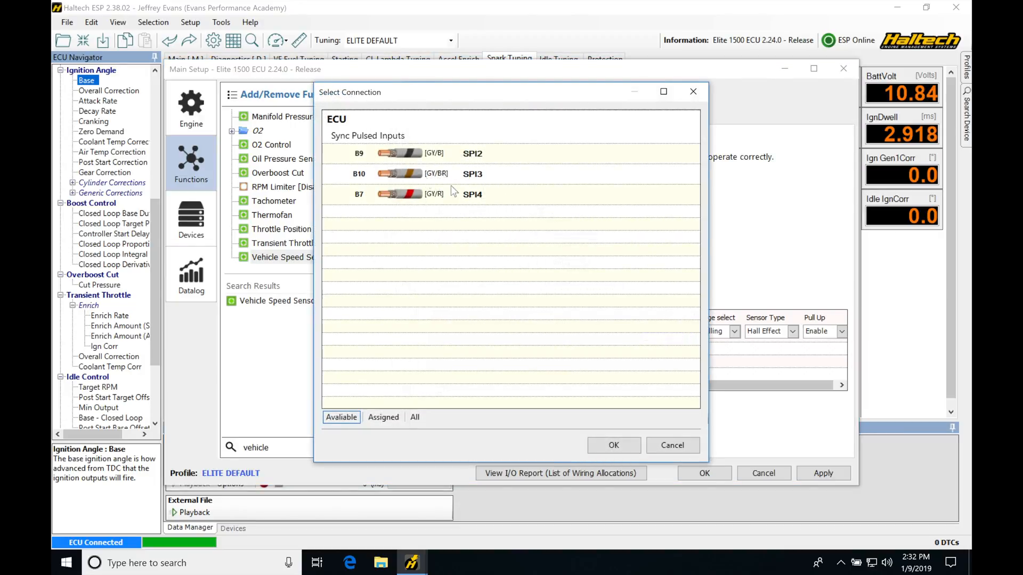
mouse_move(487, 170)
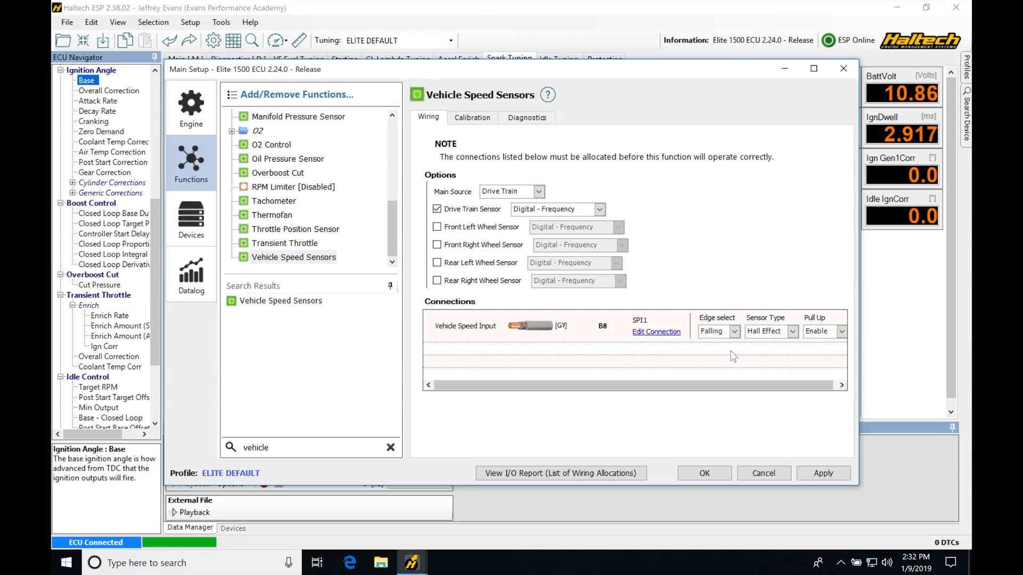
mouse_move(710, 337)
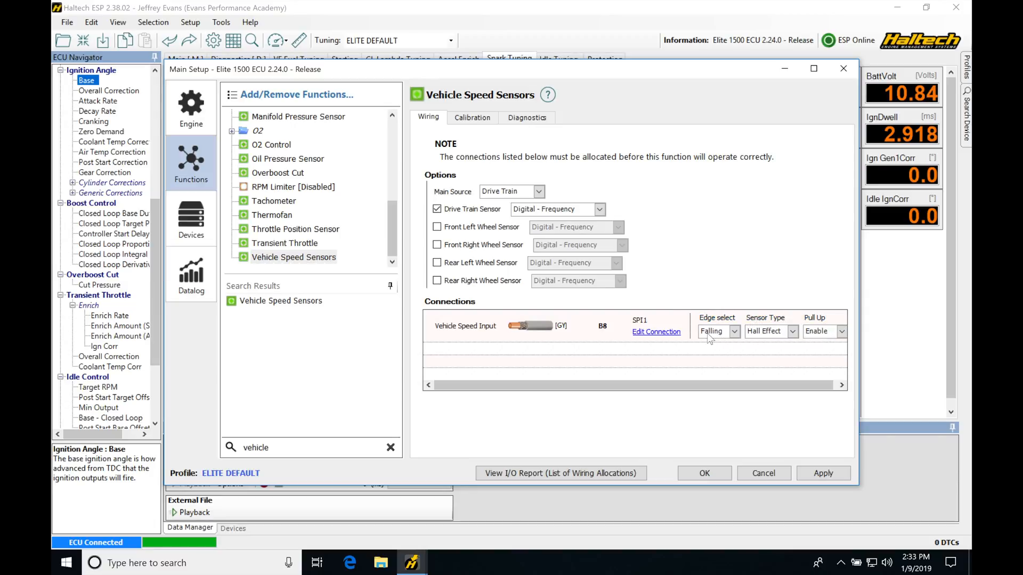
mouse_move(768, 336)
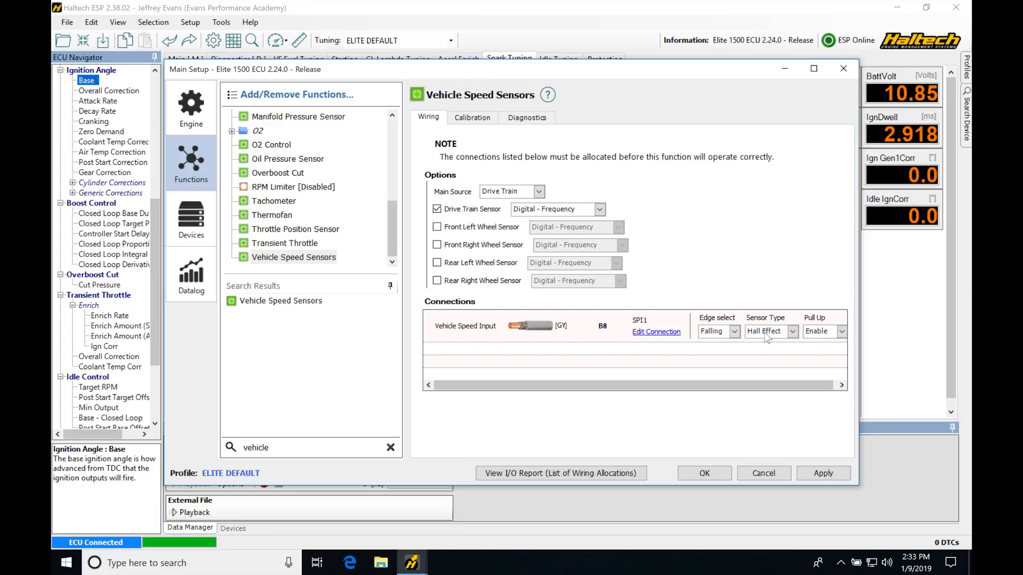
left_click(734, 331)
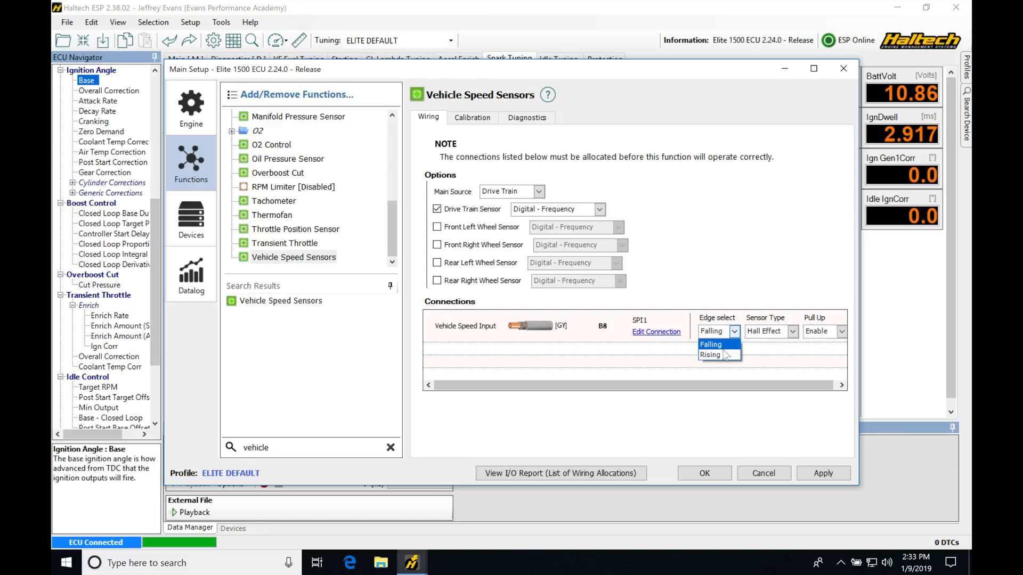
left_click(710, 344)
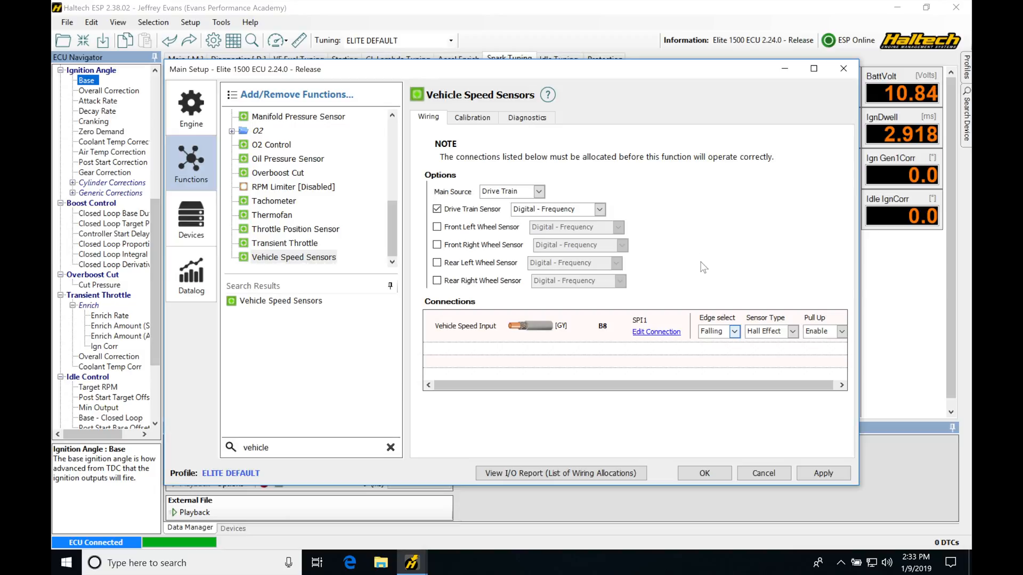
mouse_move(726, 252)
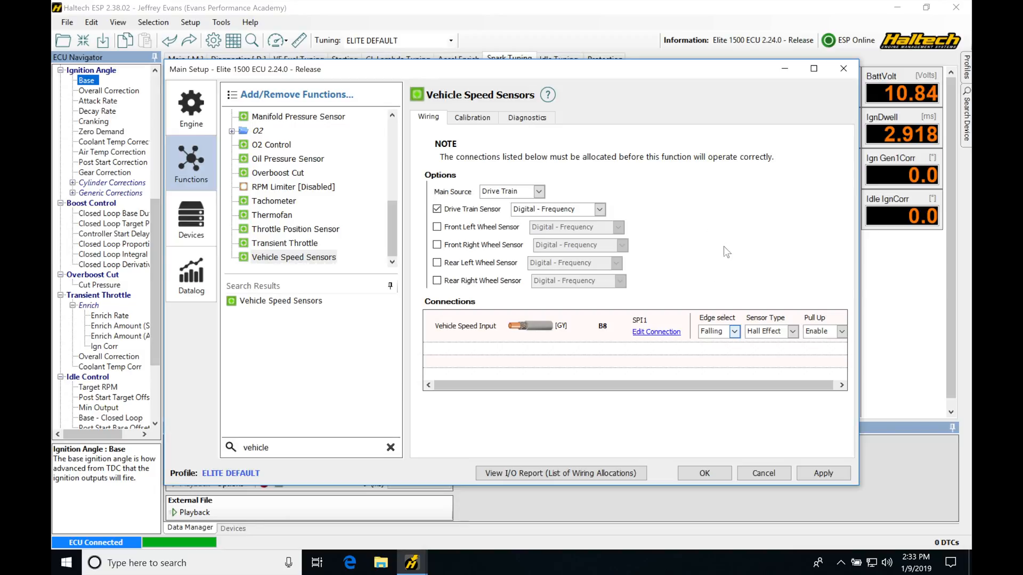
mouse_move(814, 286)
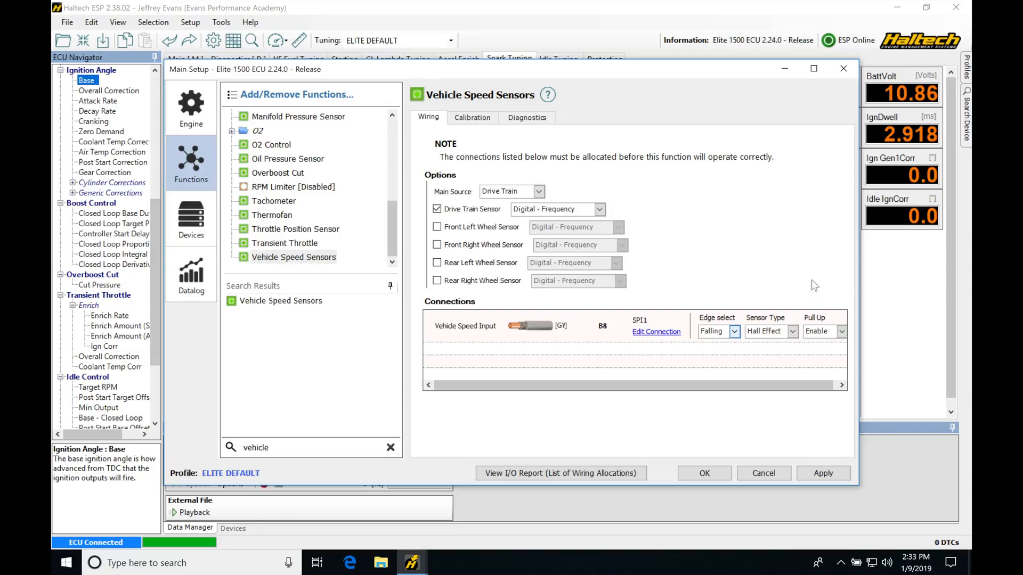
left_click(792, 331)
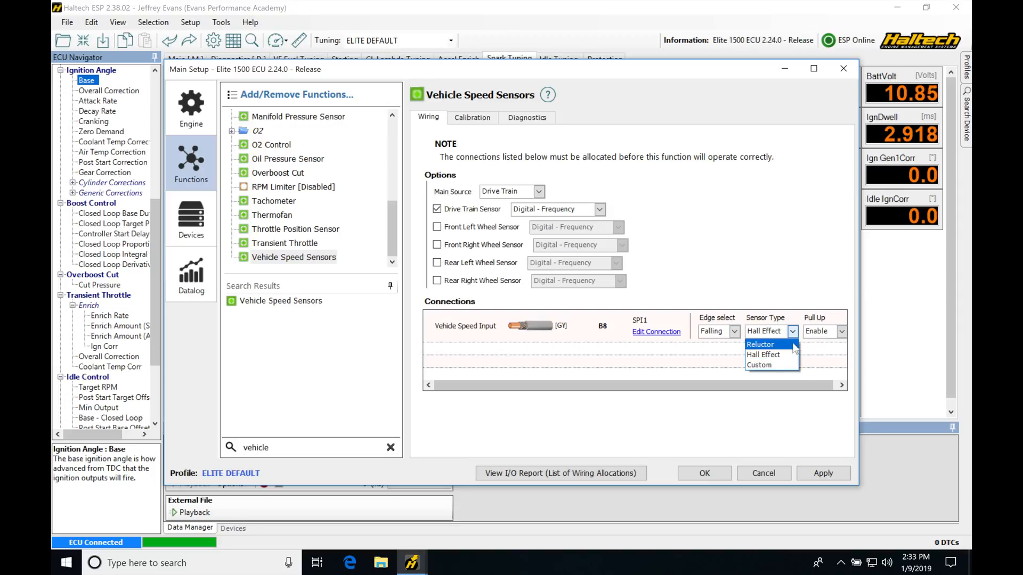
mouse_move(777, 348)
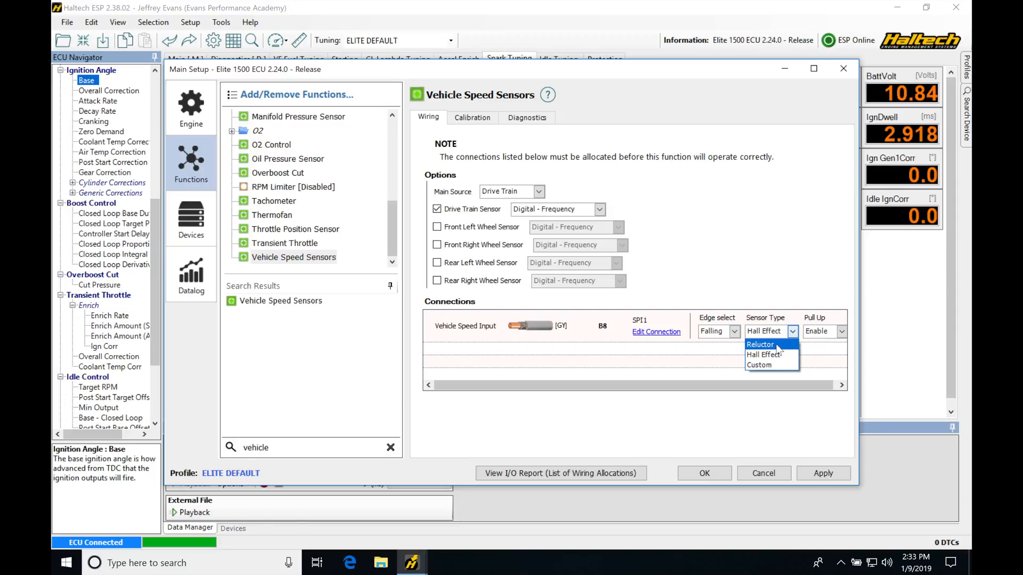